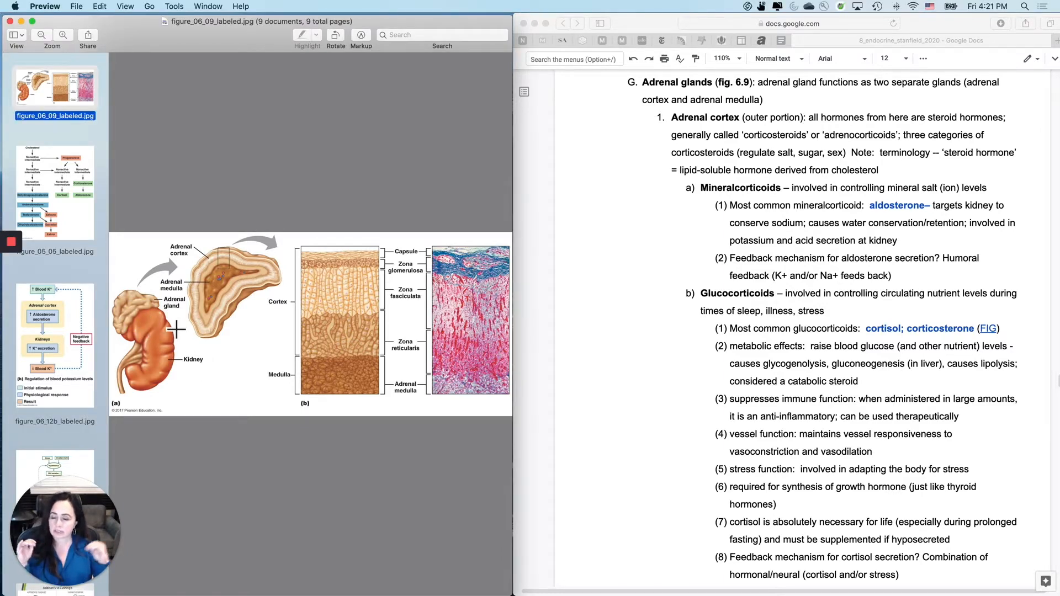
mouse_move(104, 292)
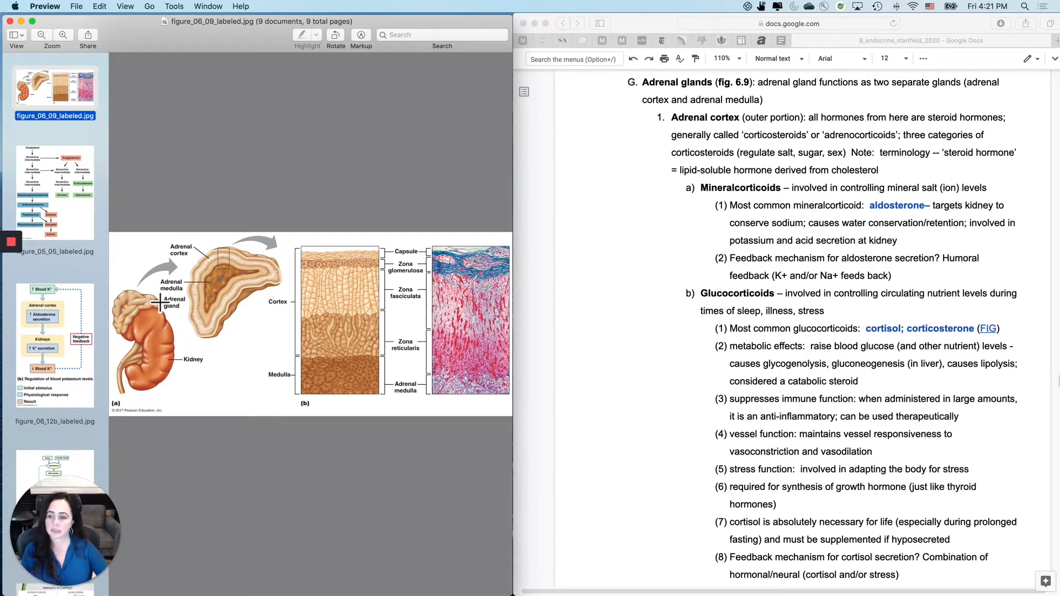
mouse_move(193, 323)
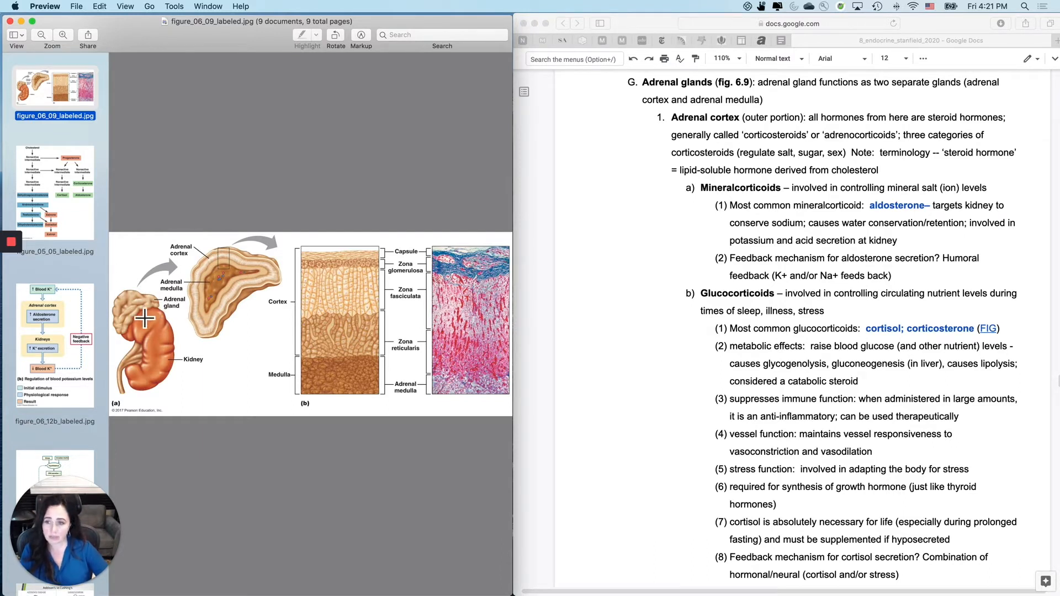
mouse_move(206, 396)
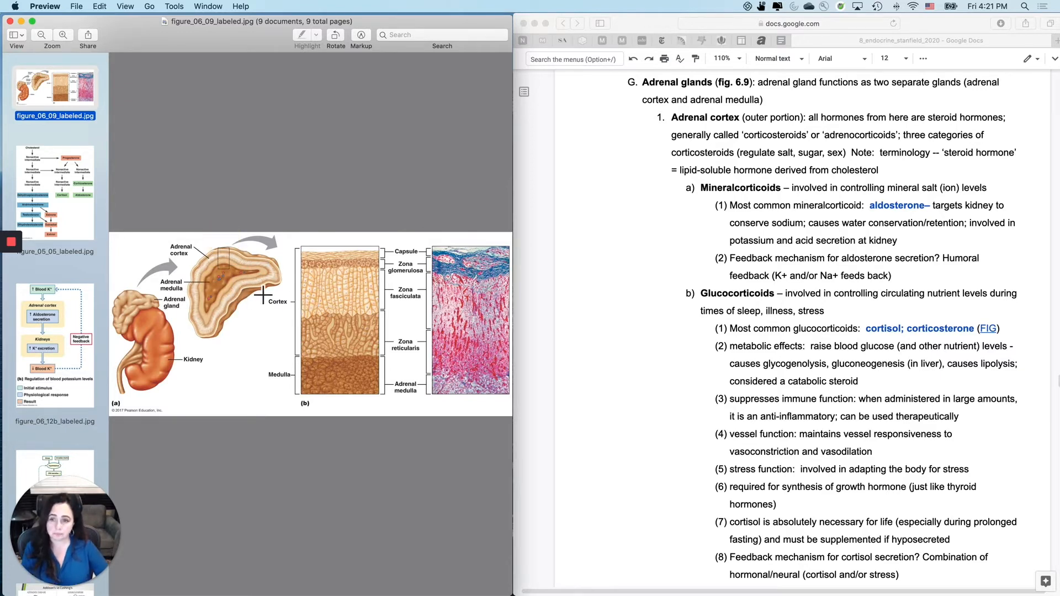
mouse_move(219, 306)
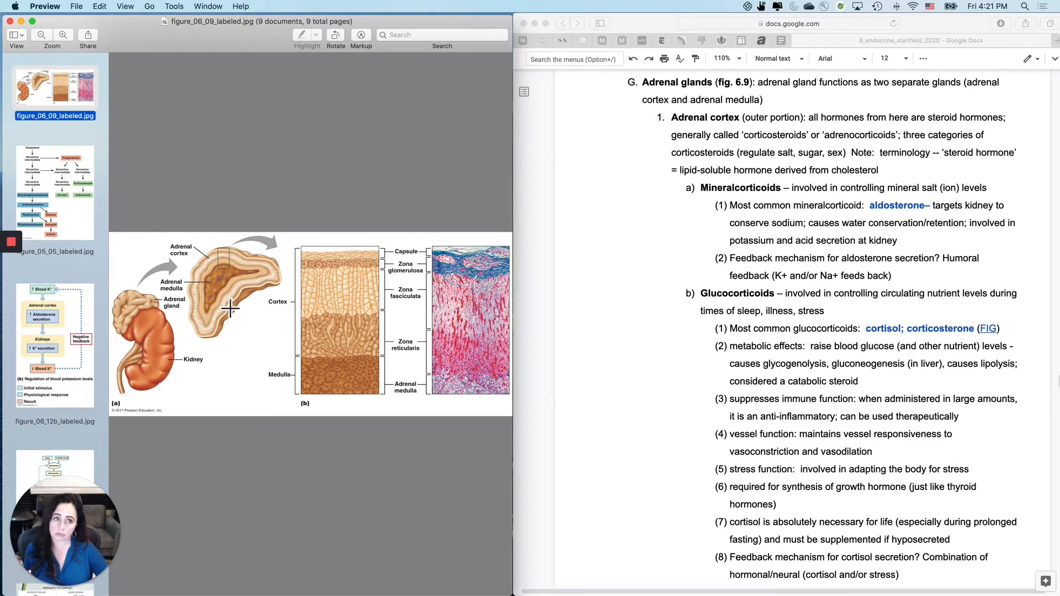
Display figure_05_05_labeled.jpg, the steroid synthesis pathway from cholesterol to cortisol, aldosterone and sex hormones.
click(55, 190)
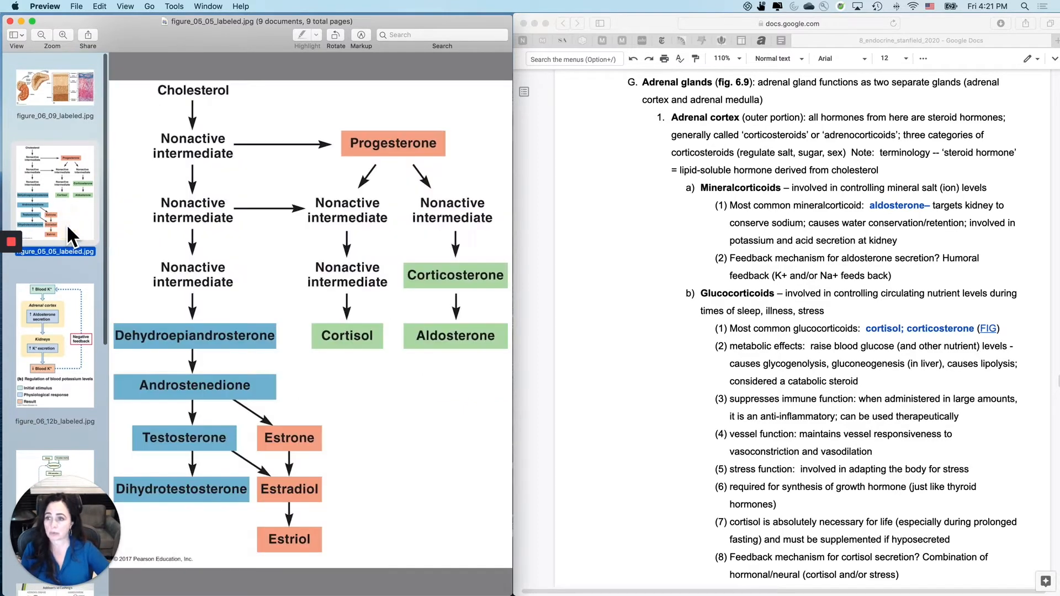
mouse_move(556, 360)
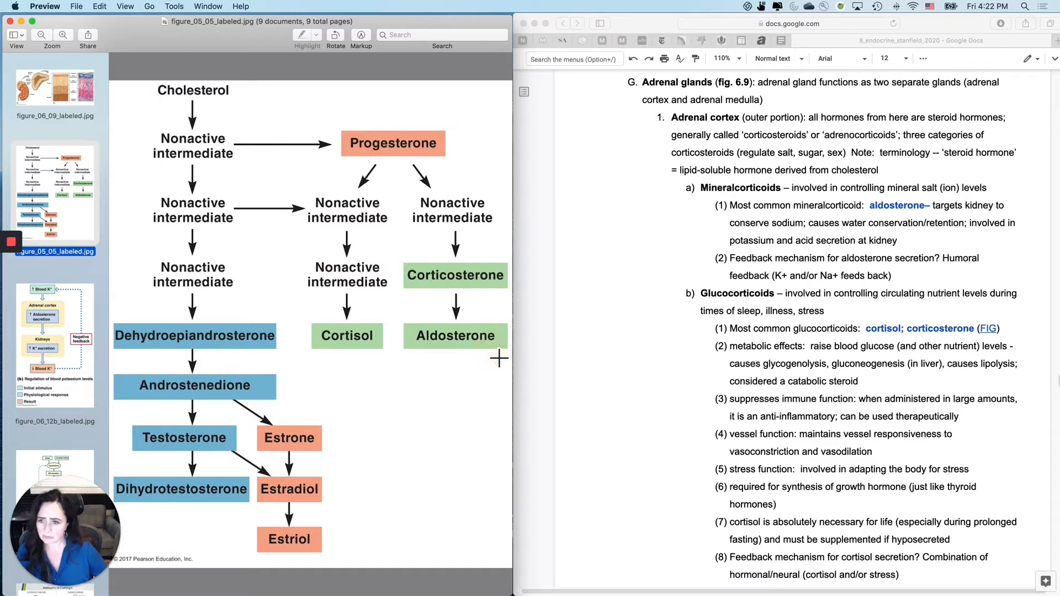
mouse_move(193, 407)
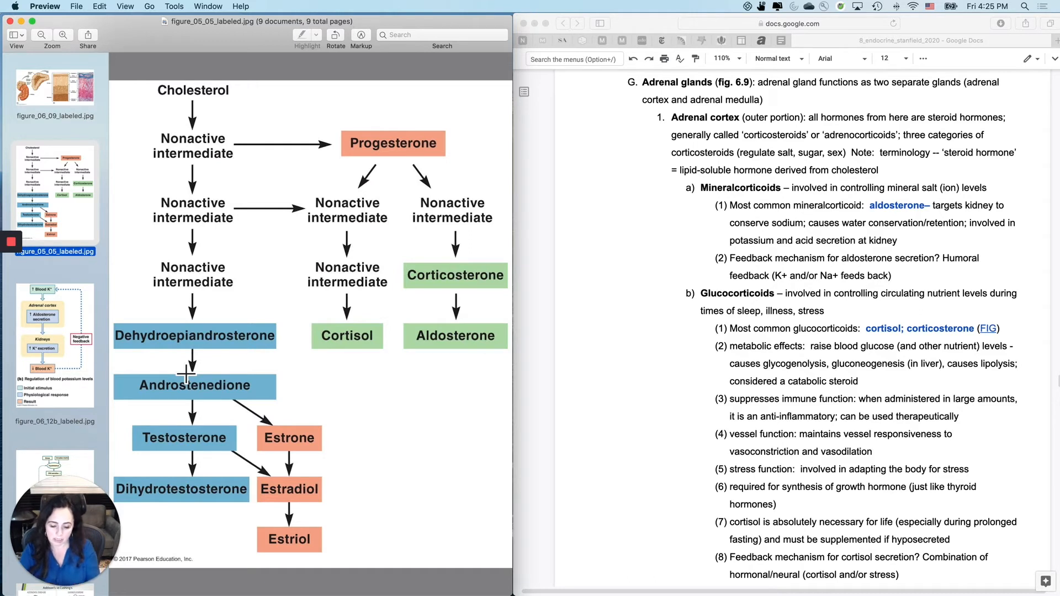
mouse_move(455, 340)
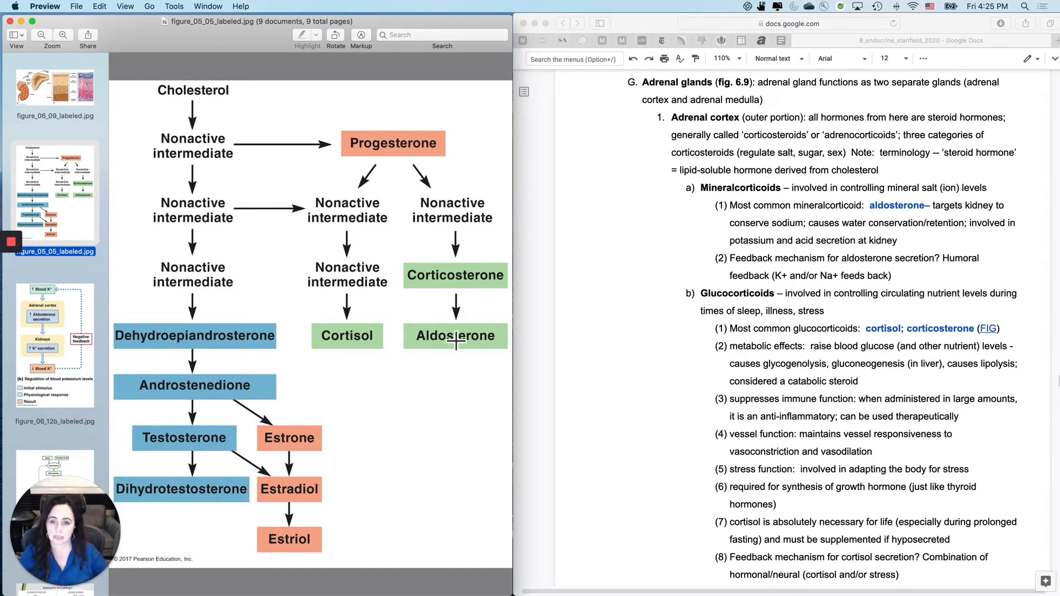
mouse_move(522, 376)
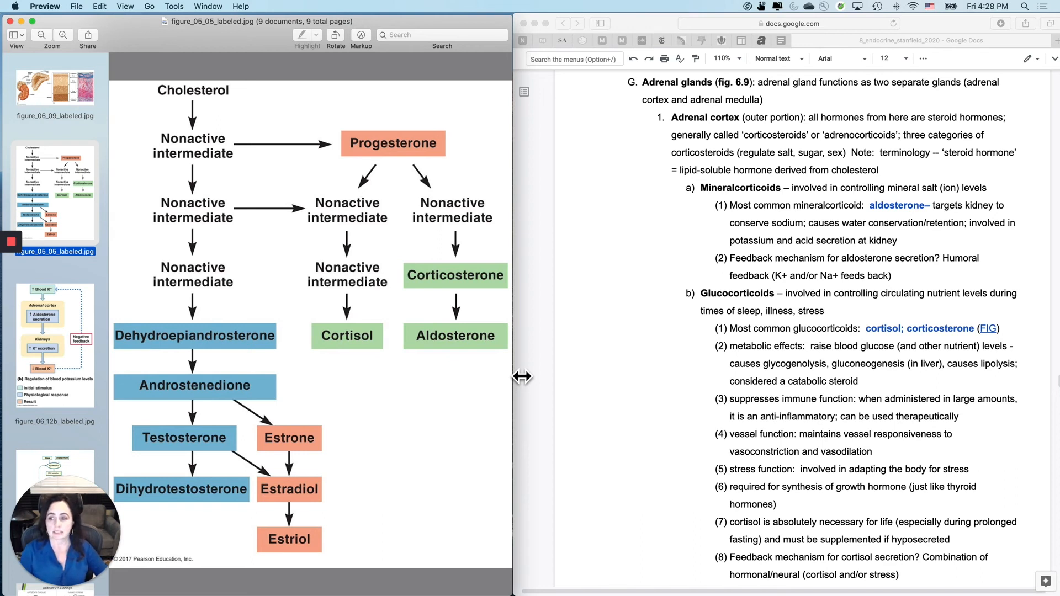
Display figure_06_12b_labeled.jpg, the blood potassium regulation figure with aldosterone negative feedback.
click(54, 342)
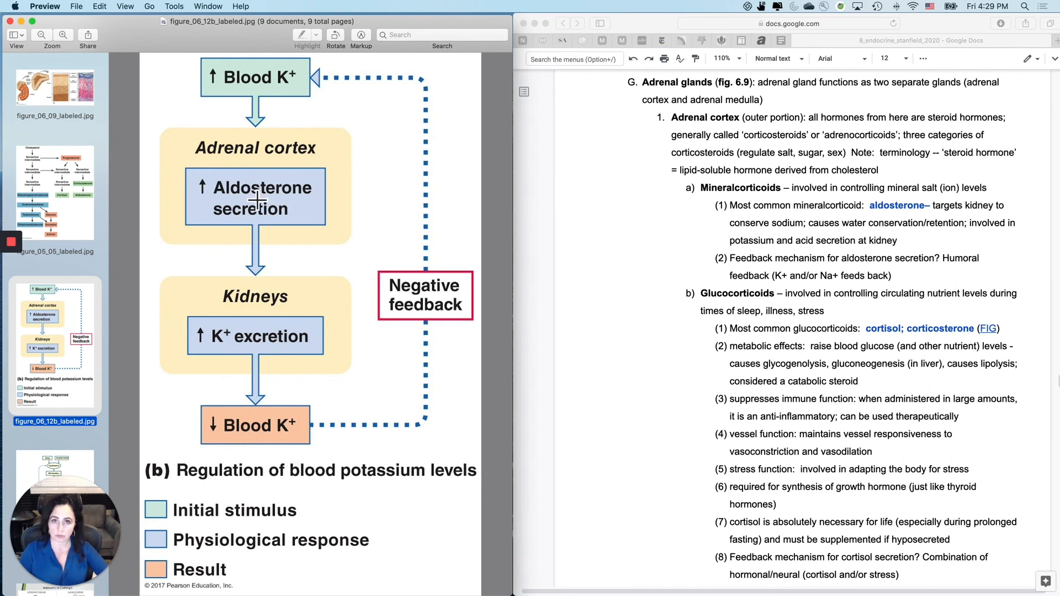
mouse_move(293, 362)
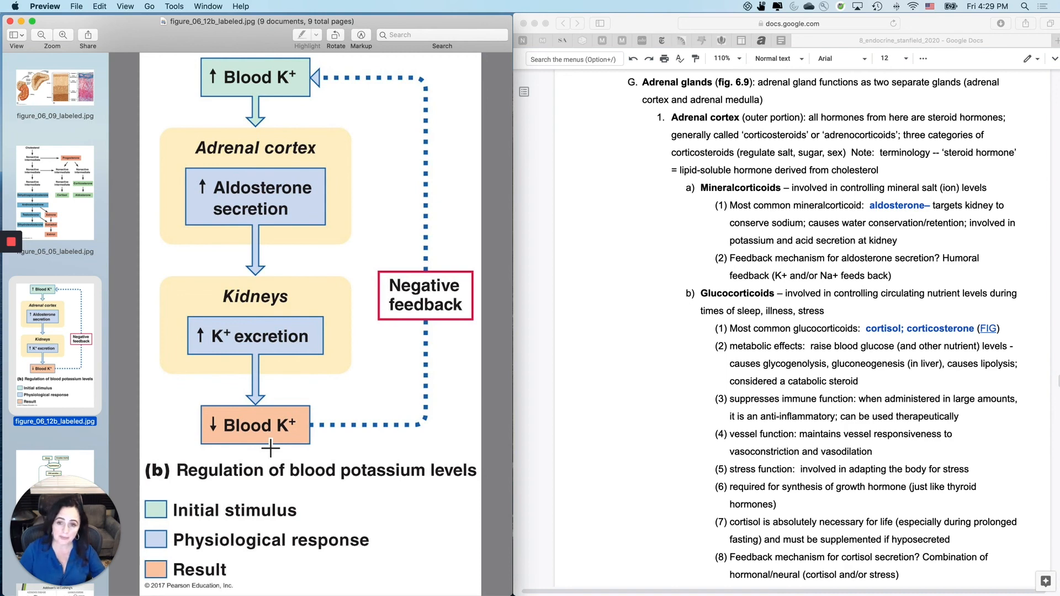
mouse_move(360, 99)
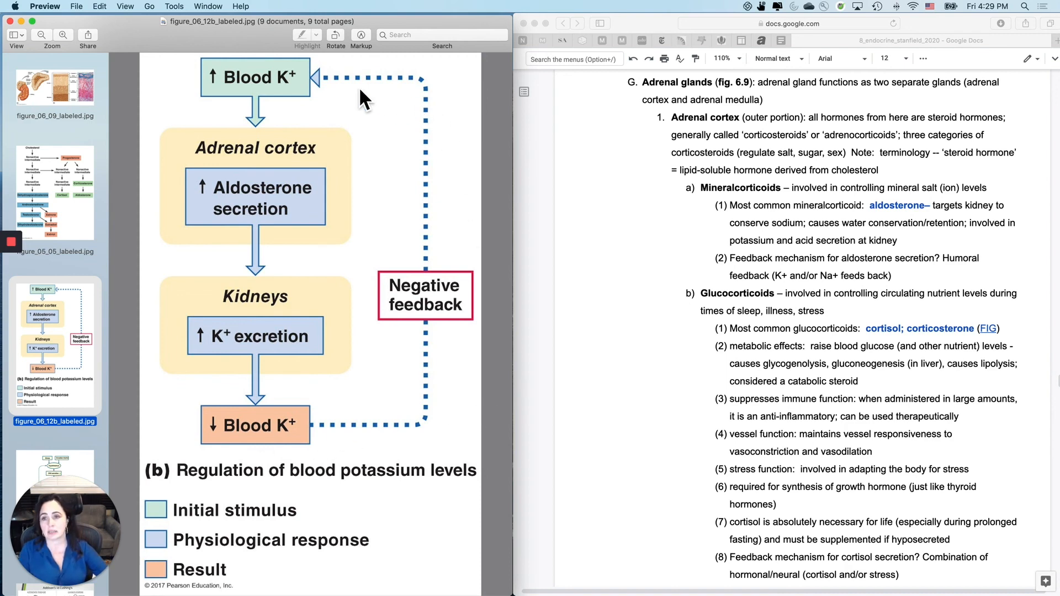
mouse_move(261, 452)
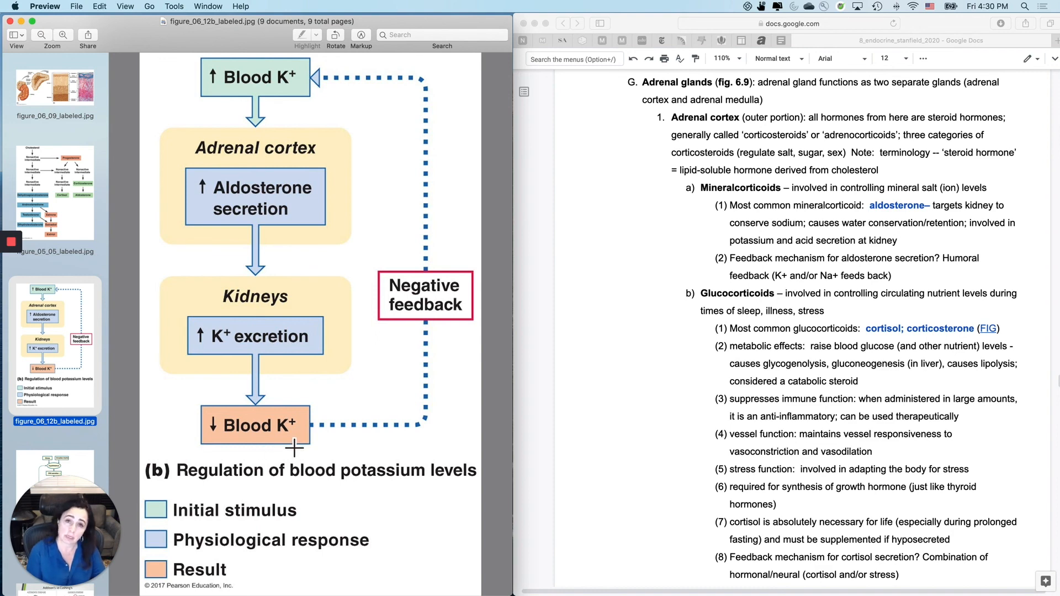
mouse_move(276, 455)
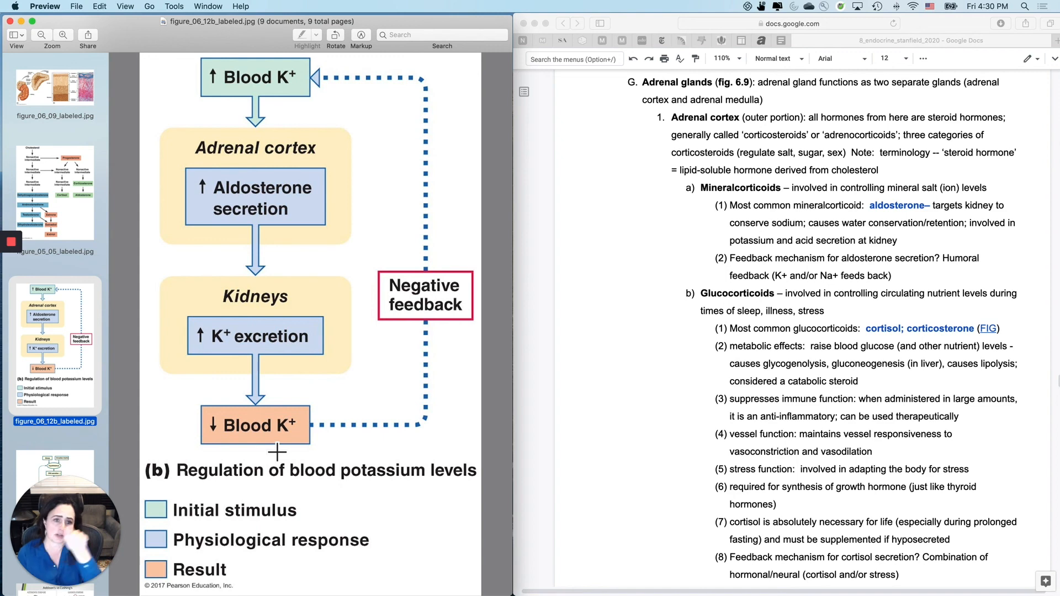
mouse_move(46, 231)
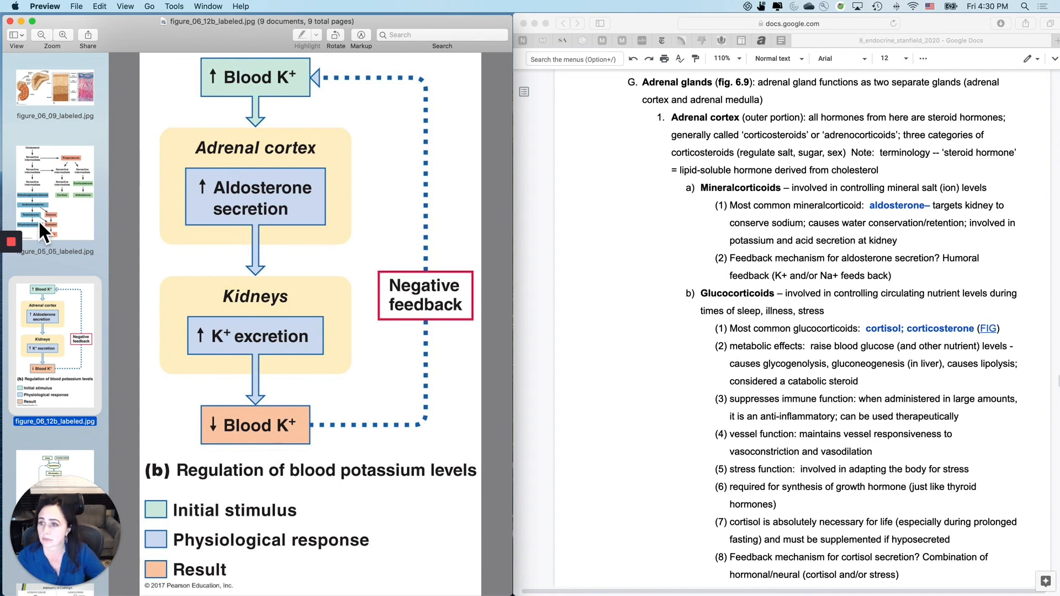